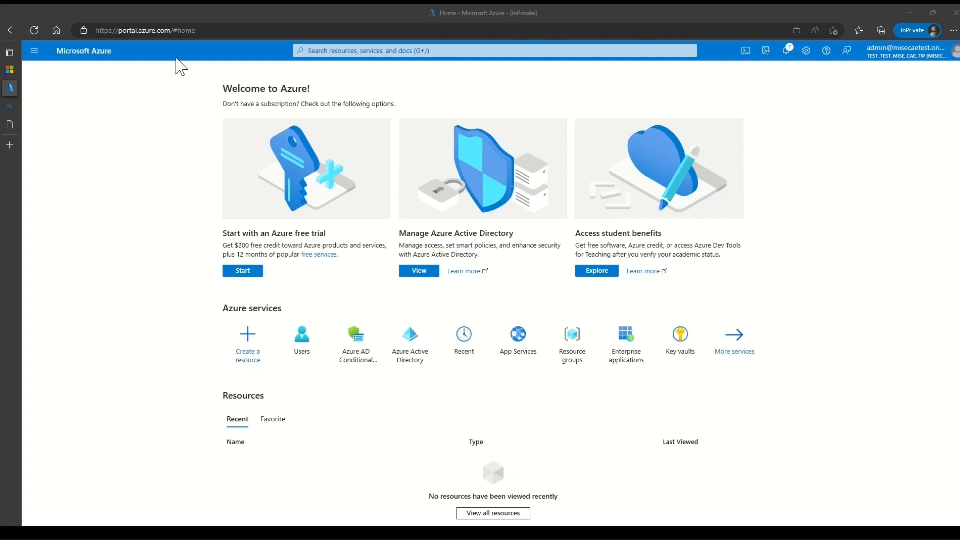
{"action": "mouse_move", "coordinate": [318, 358]}
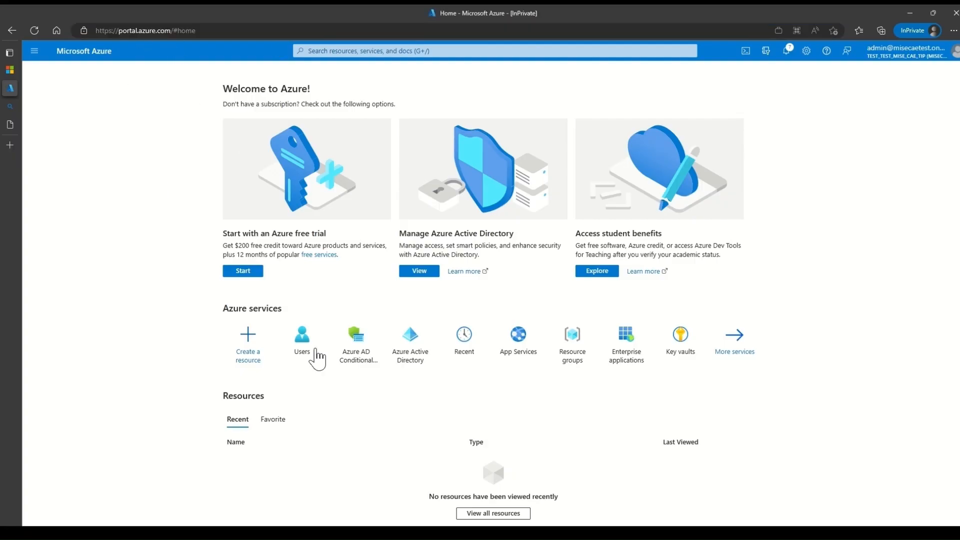
- Open CAE User 1's profile from the Users list
{"action": "left_click", "coordinate": [301, 336]}
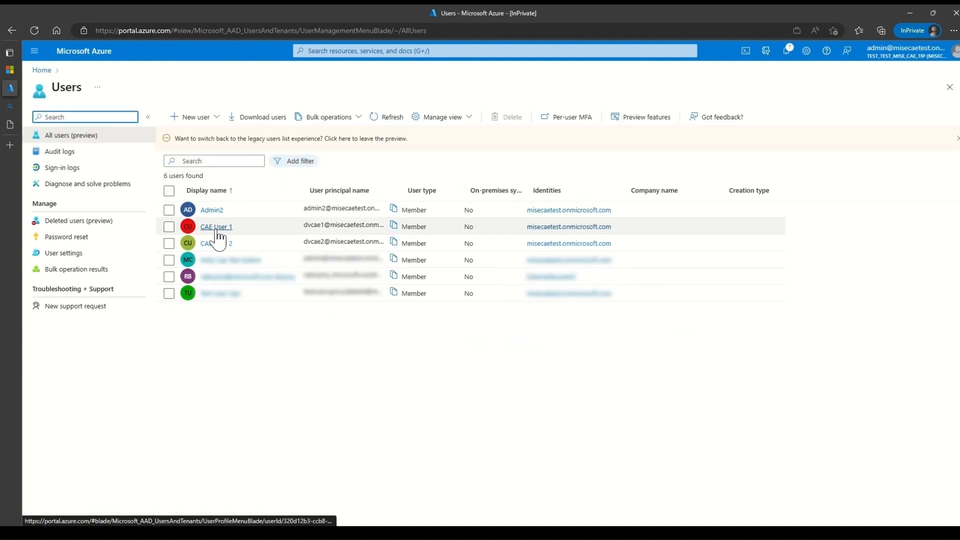
{"action": "left_click", "coordinate": [215, 226]}
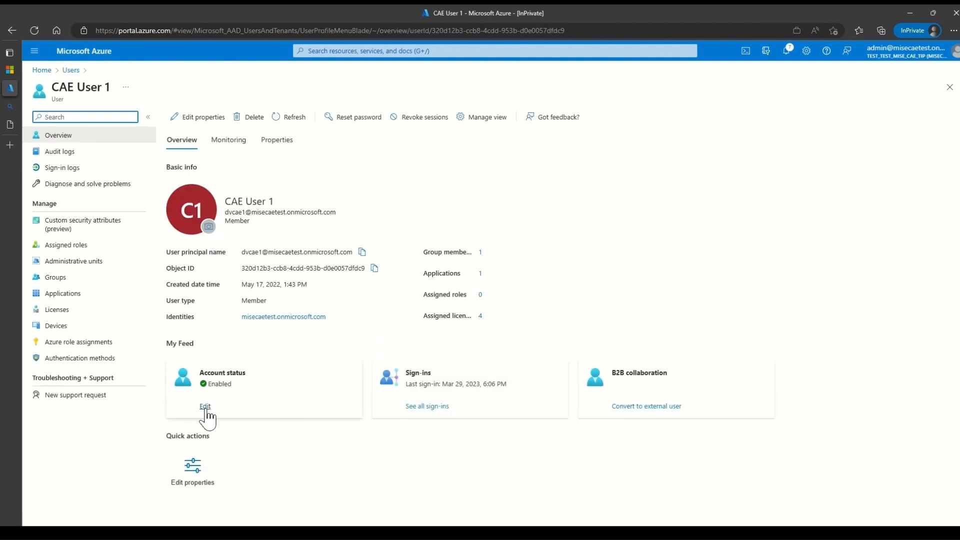
- Uncheck Account enabled for CAE User 1 and save
{"action": "left_click", "coordinate": [204, 406]}
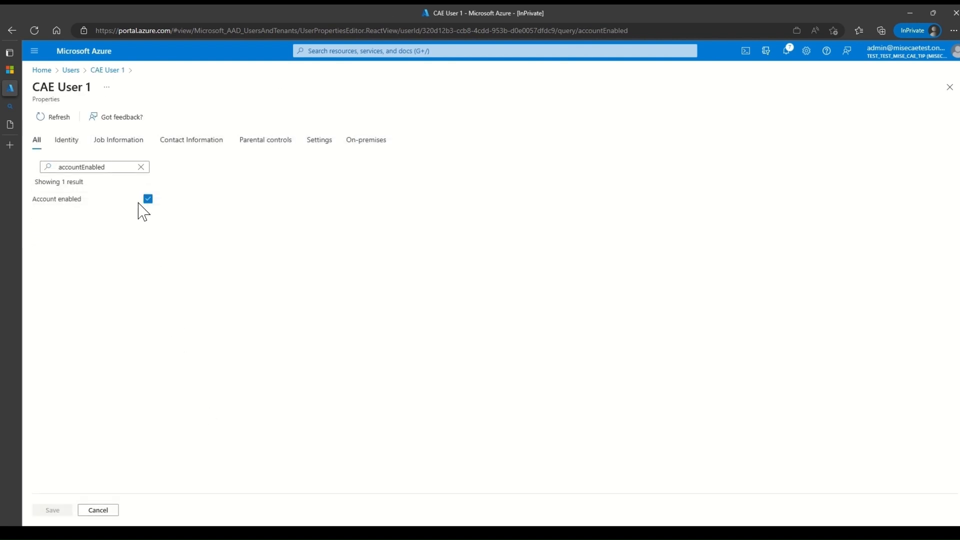
{"action": "left_click", "coordinate": [147, 198]}
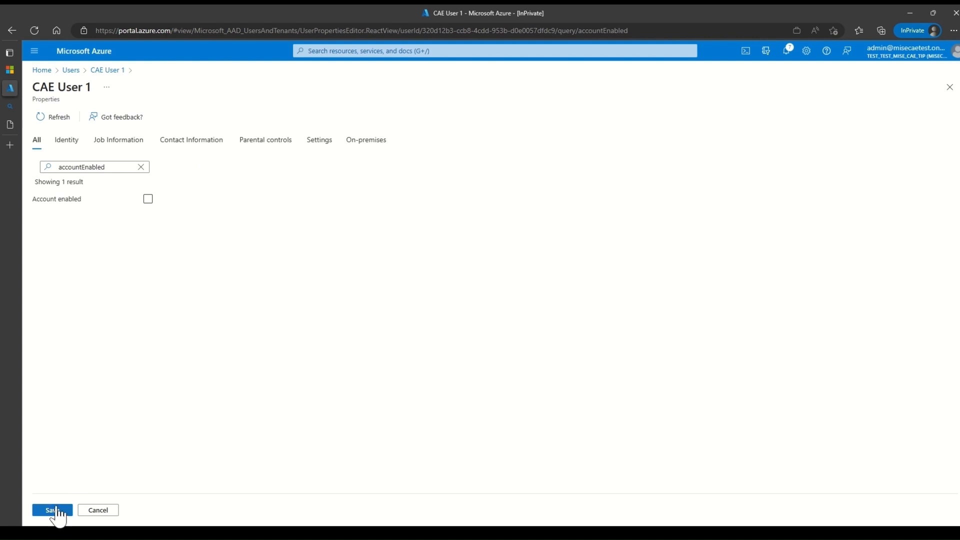
{"action": "left_click", "coordinate": [52, 510]}
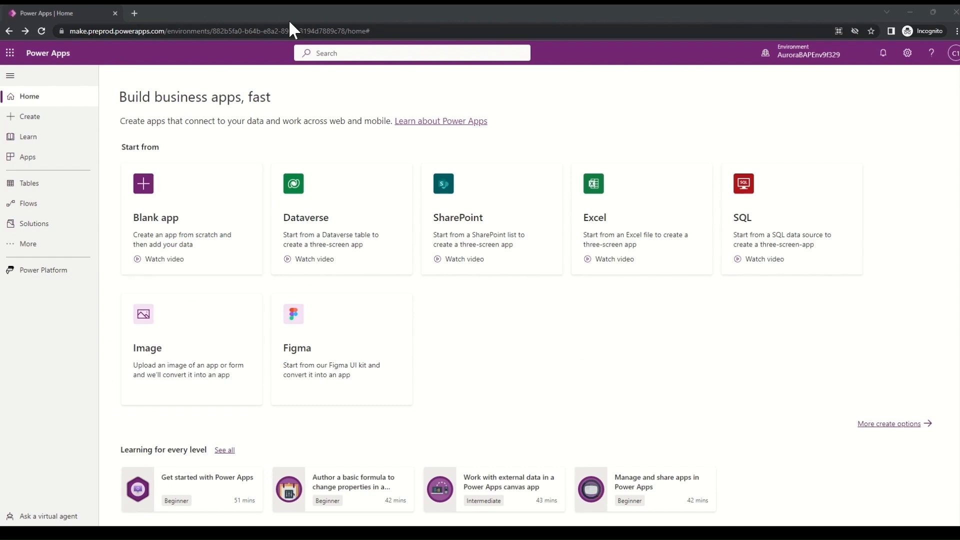
- Check the Power Apps sign-in page showing 'Your account has been locked'
{"action": "scroll", "scroll_direction": "down", "scroll_amount": 3}
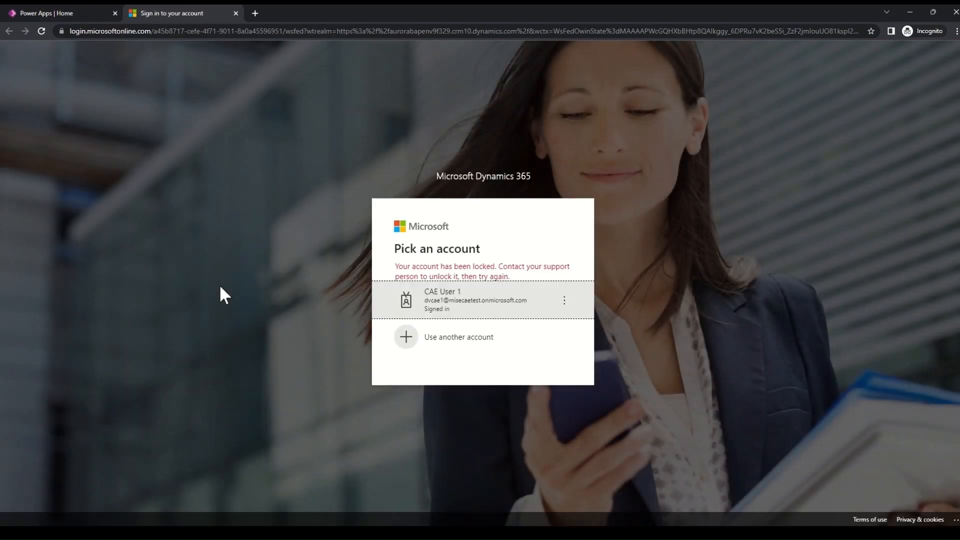
{"action": "mouse_move", "coordinate": [541, 287]}
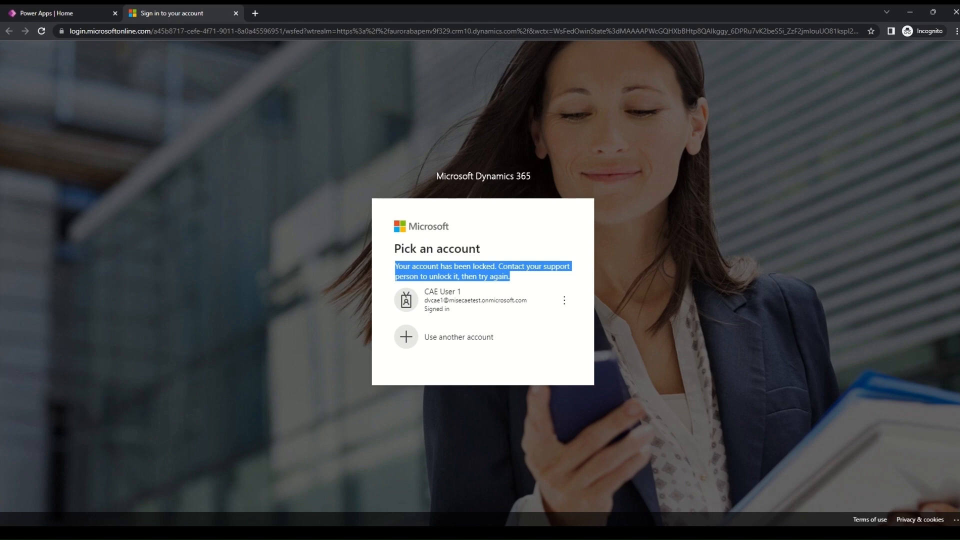
{"action": "mouse_move", "coordinate": [431, 245]}
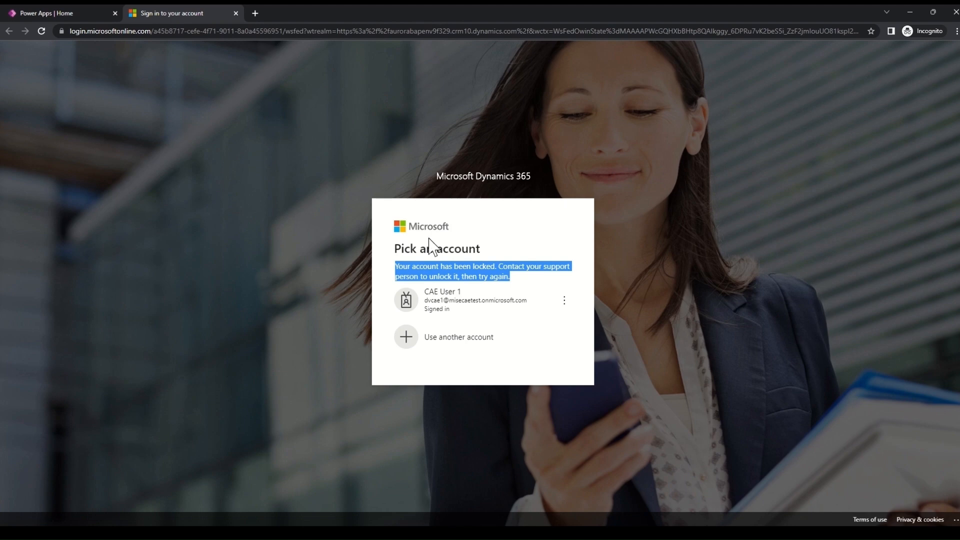
{"action": "mouse_move", "coordinate": [431, 248]}
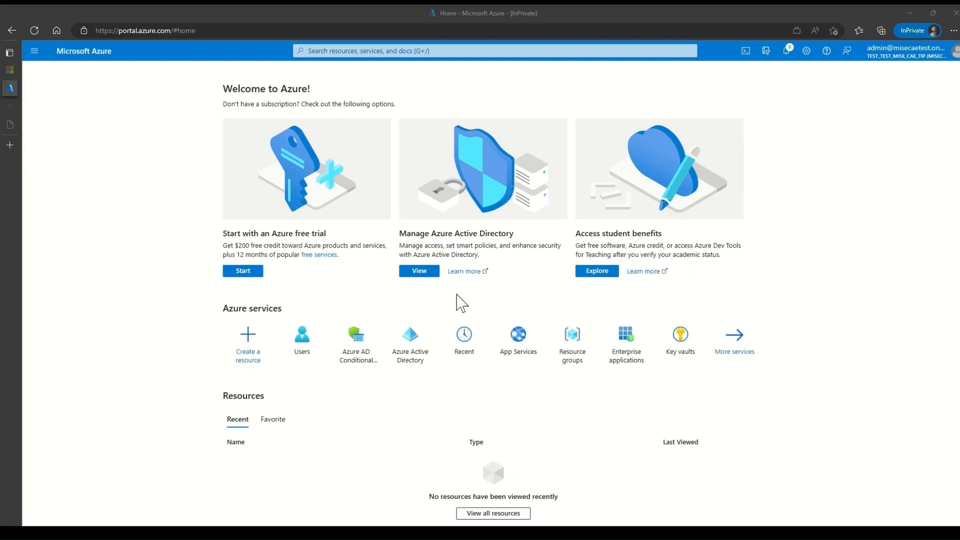
- Reopen CAE User 1's profile from the Users list
{"action": "left_click", "coordinate": [301, 336]}
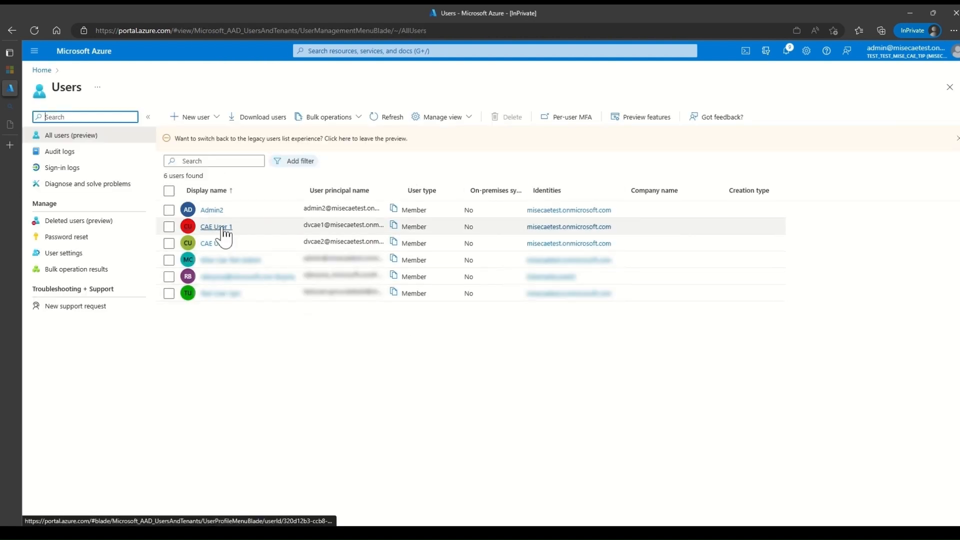
{"action": "left_click", "coordinate": [215, 226]}
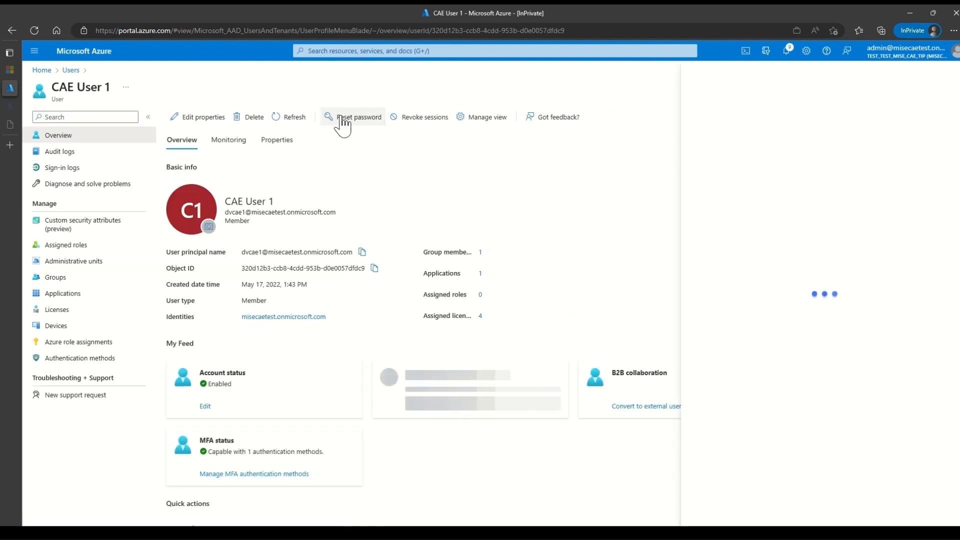
- Reset CAE User 1's password and copy the generated temporary password
{"action": "left_click", "coordinate": [358, 117]}
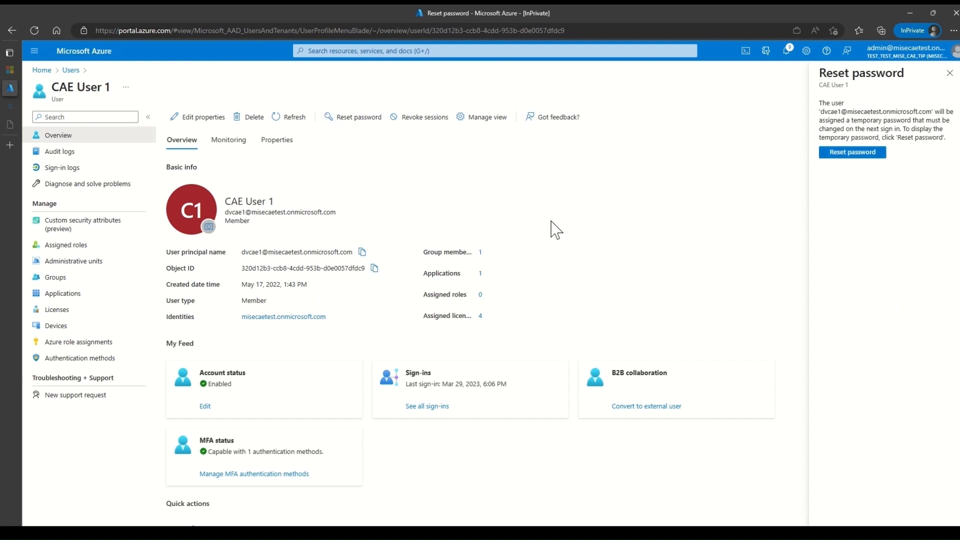
{"action": "mouse_move", "coordinate": [852, 152]}
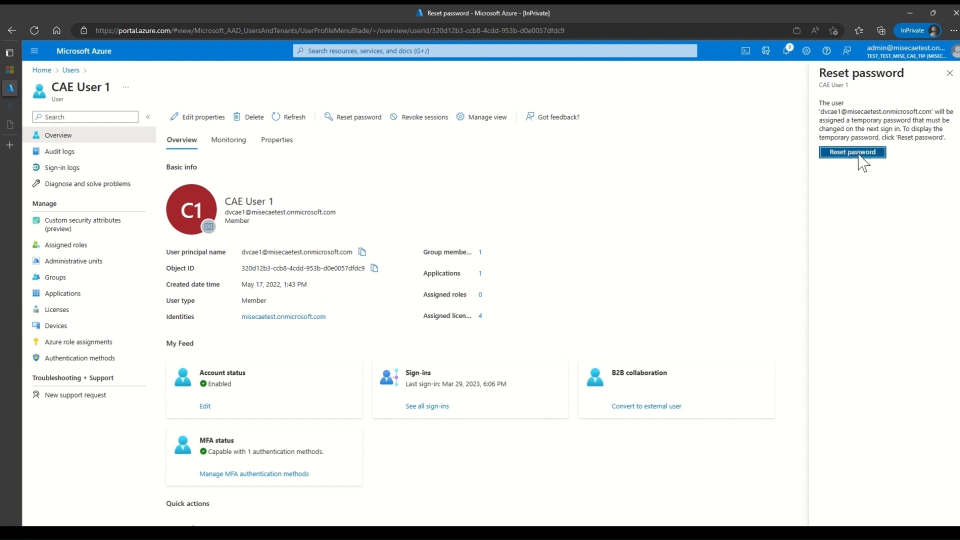
{"action": "left_click", "coordinate": [852, 152]}
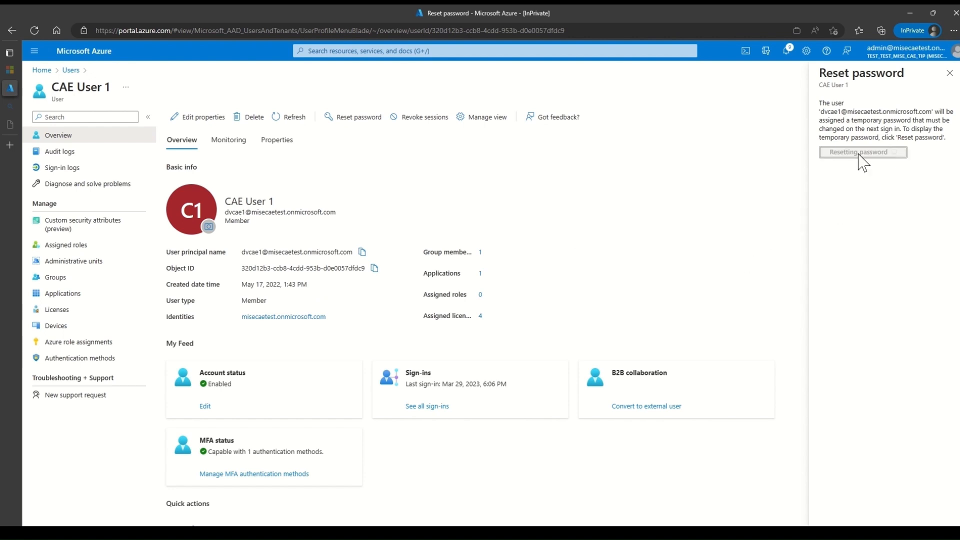
{"action": "left_click", "coordinate": [862, 152]}
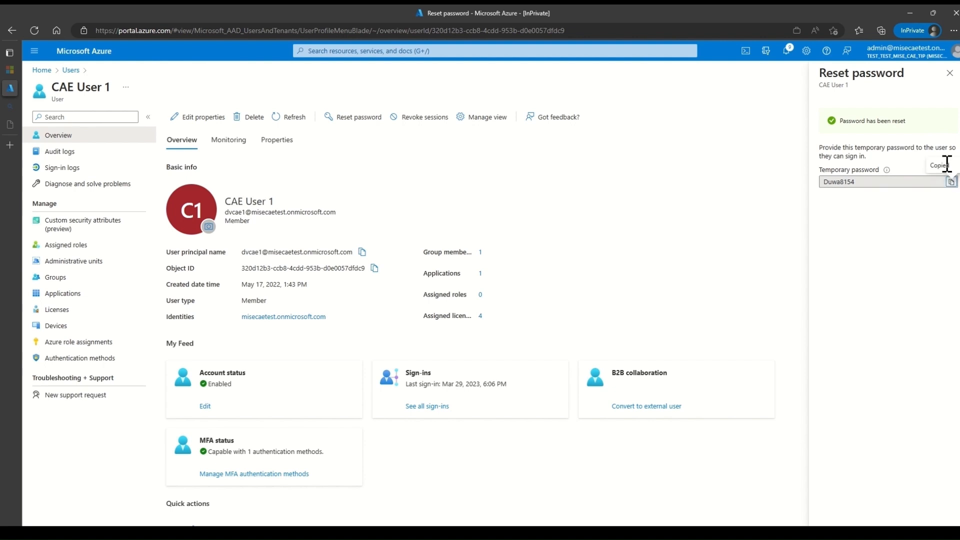
{"action": "left_click", "coordinate": [950, 72]}
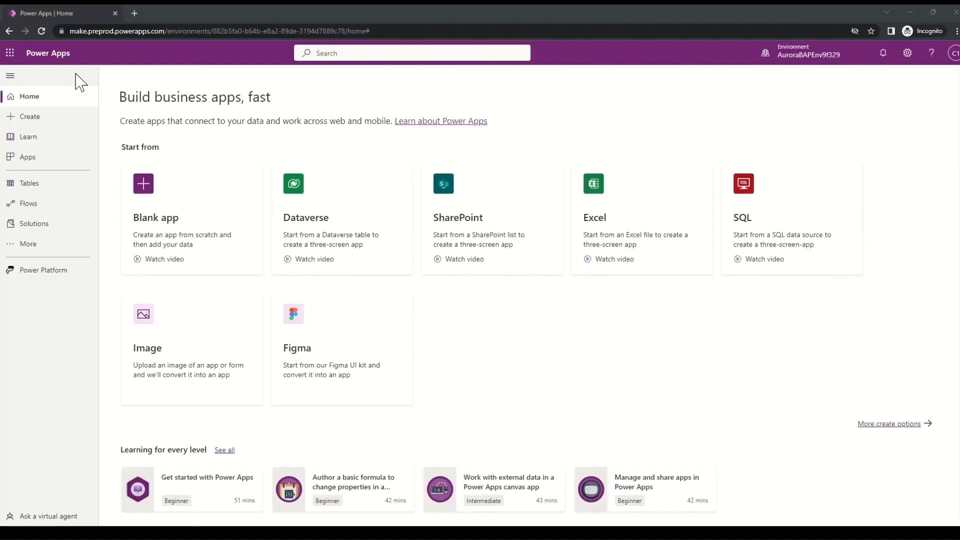
{"action": "mouse_move", "coordinate": [6, 12]}
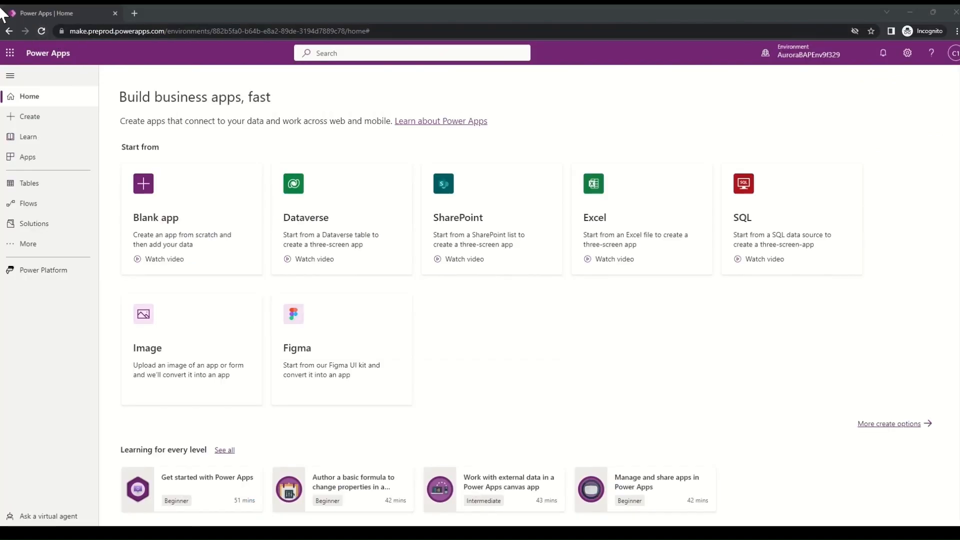
{"action": "mouse_move", "coordinate": [952, 58]}
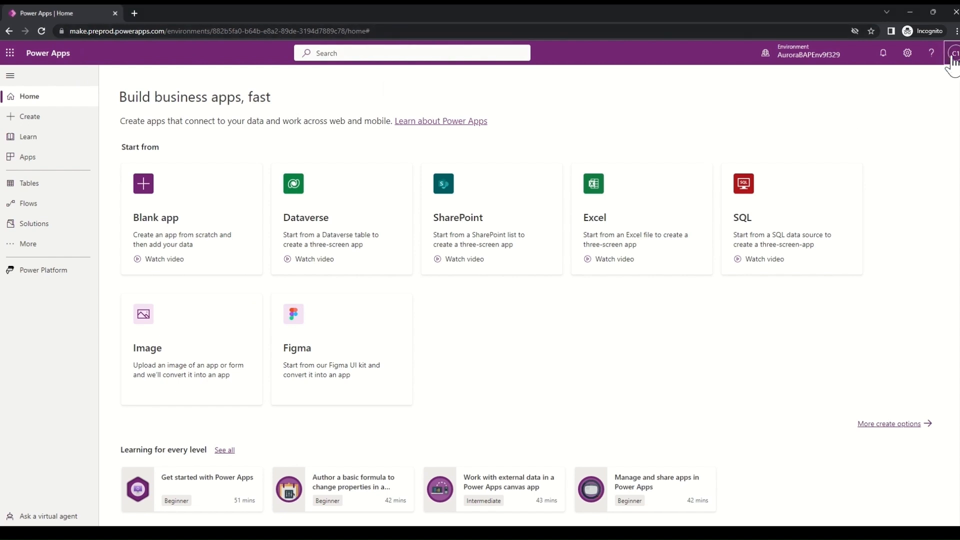
- Launch CRM Hub from Your apps on Power Apps home
{"action": "left_click", "coordinate": [953, 52]}
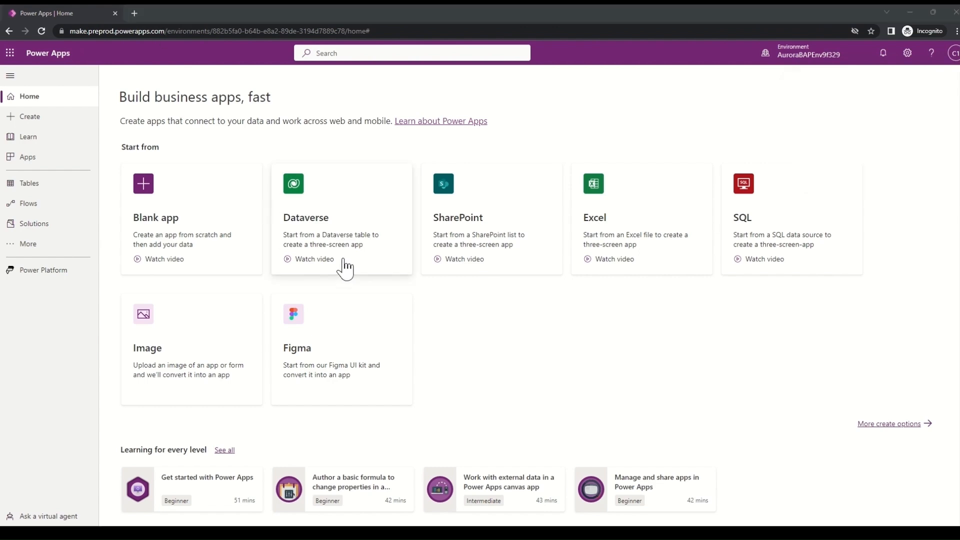
{"action": "scroll", "scroll_direction": "down", "scroll_amount": 3}
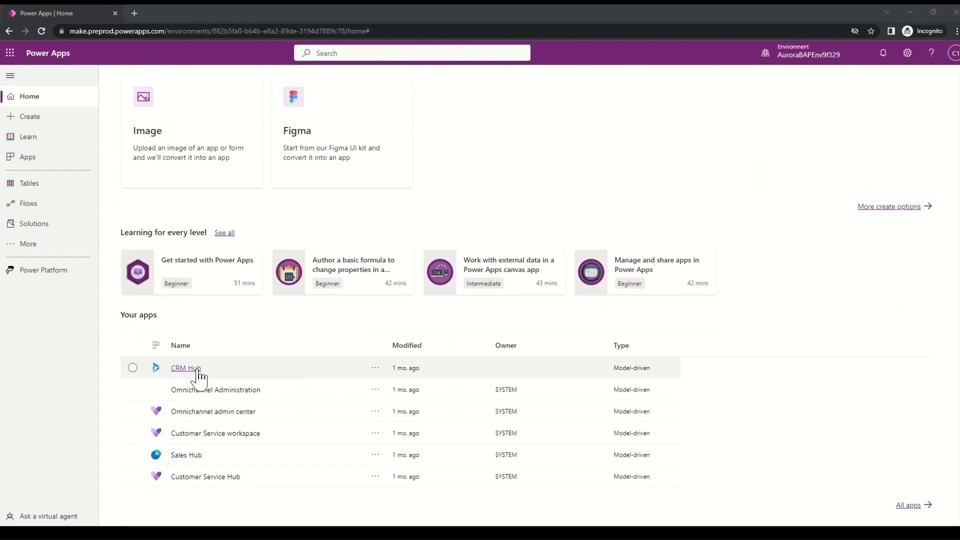
{"action": "left_click", "coordinate": [185, 368]}
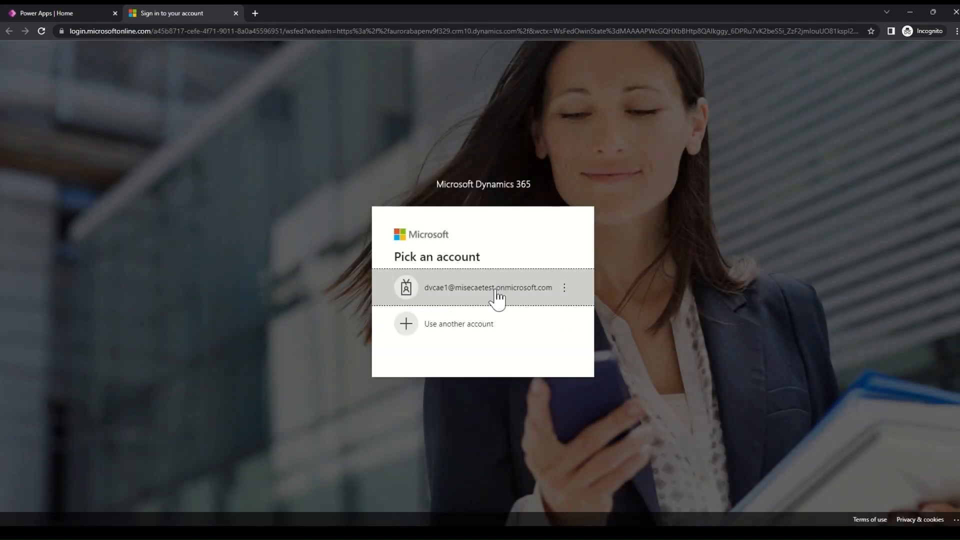
- Sign in as CAE User 1 with the temporary password
{"action": "left_click", "coordinate": [488, 287]}
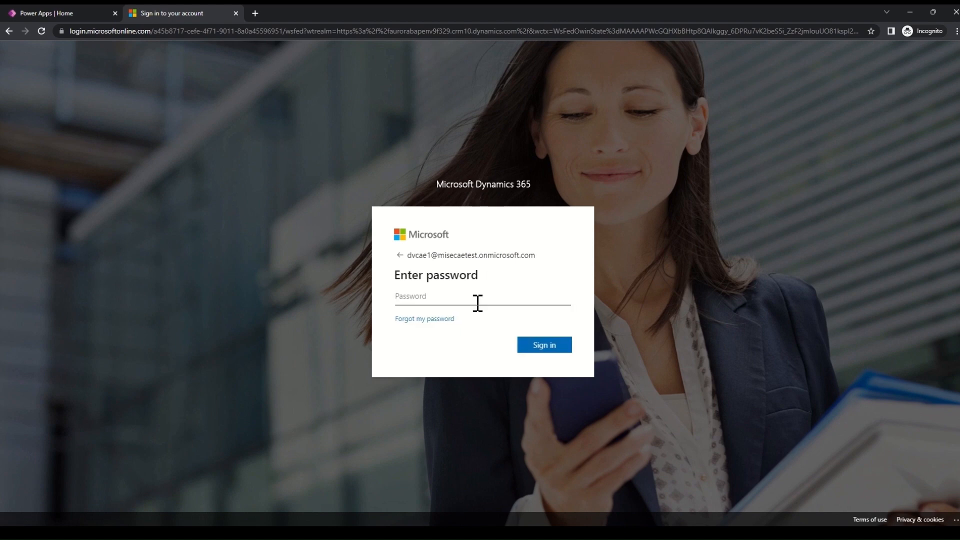
{"action": "type", "text": "password"}
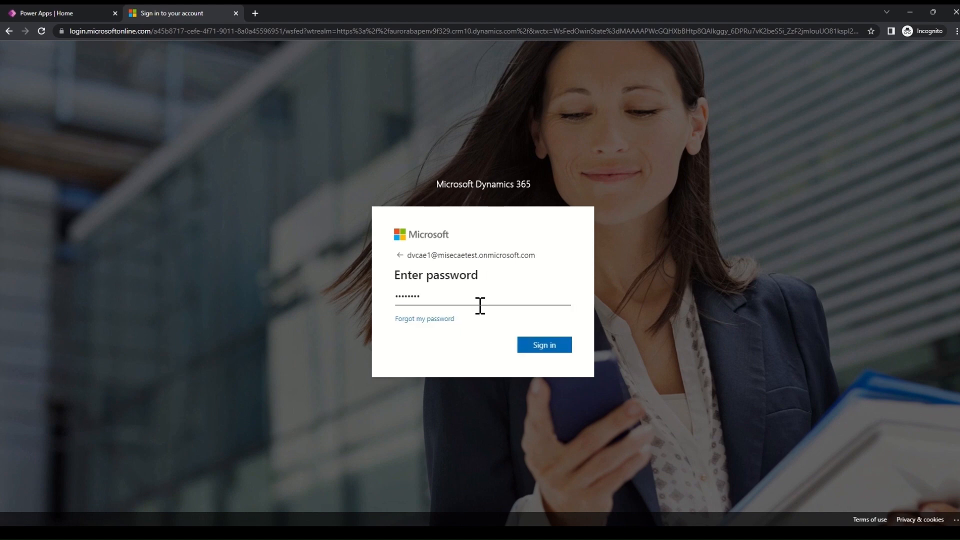
{"action": "left_click", "coordinate": [543, 344]}
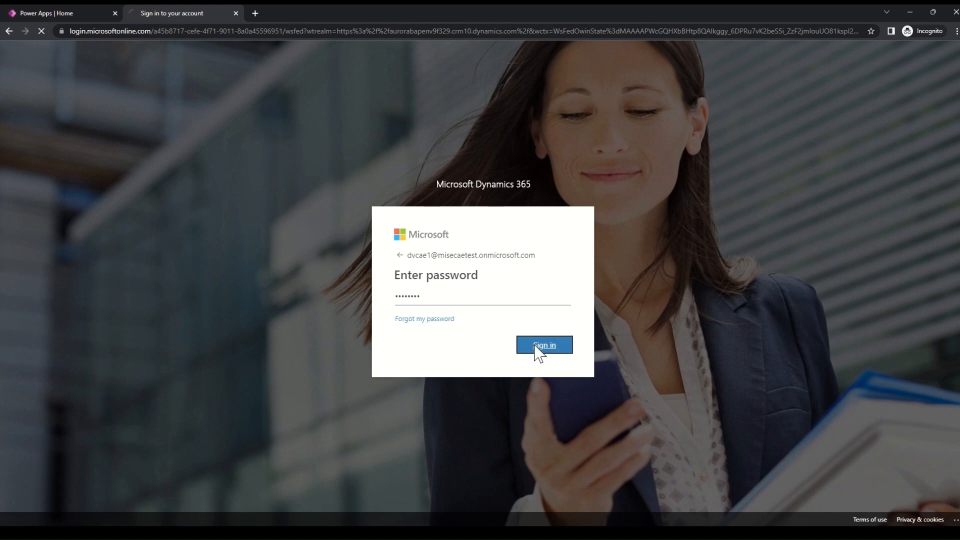
{"action": "left_click", "coordinate": [543, 345]}
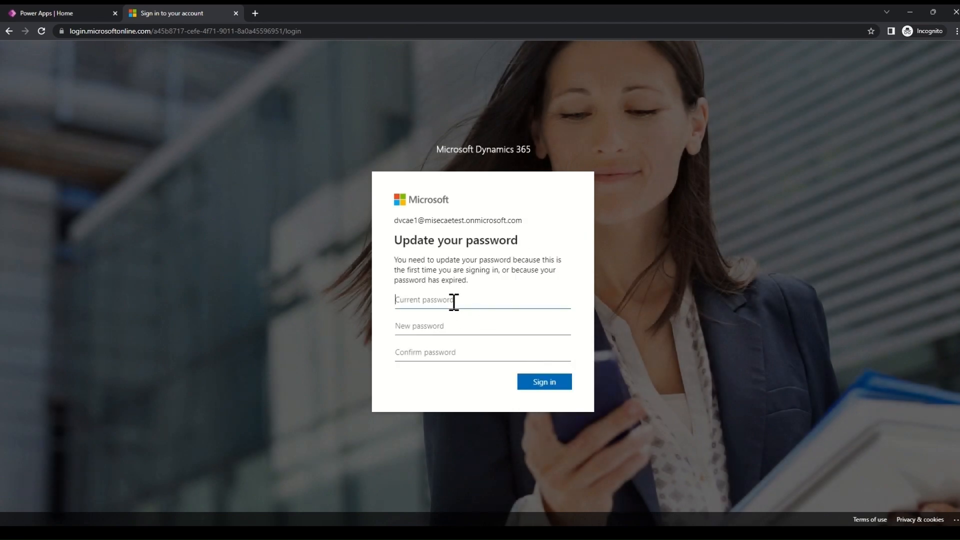
- Enter the current password, a new password and its confirmation, then submit
{"action": "type", "text": "••••••••"}
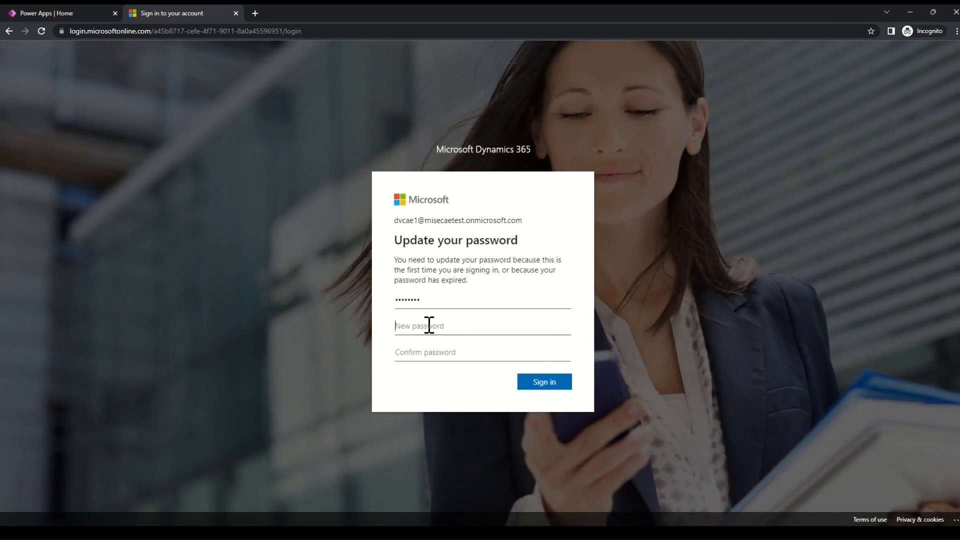
{"action": "type", "text": "••"}
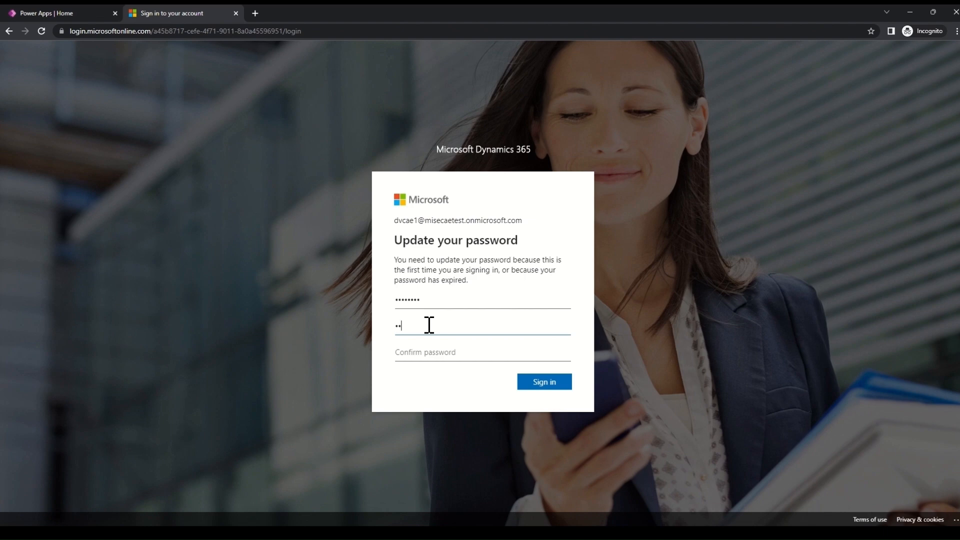
{"action": "type", "text": "•••"}
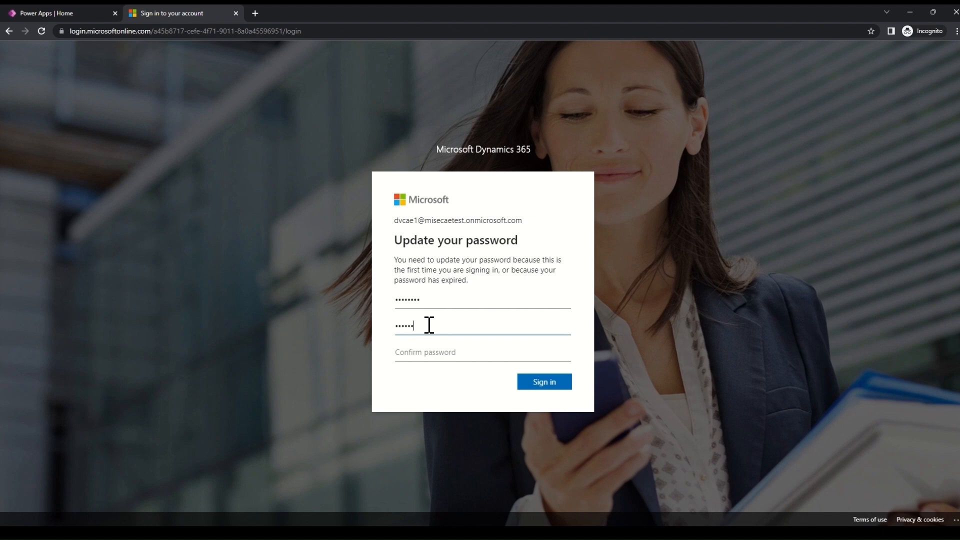
{"action": "type", "text": "••••••••"}
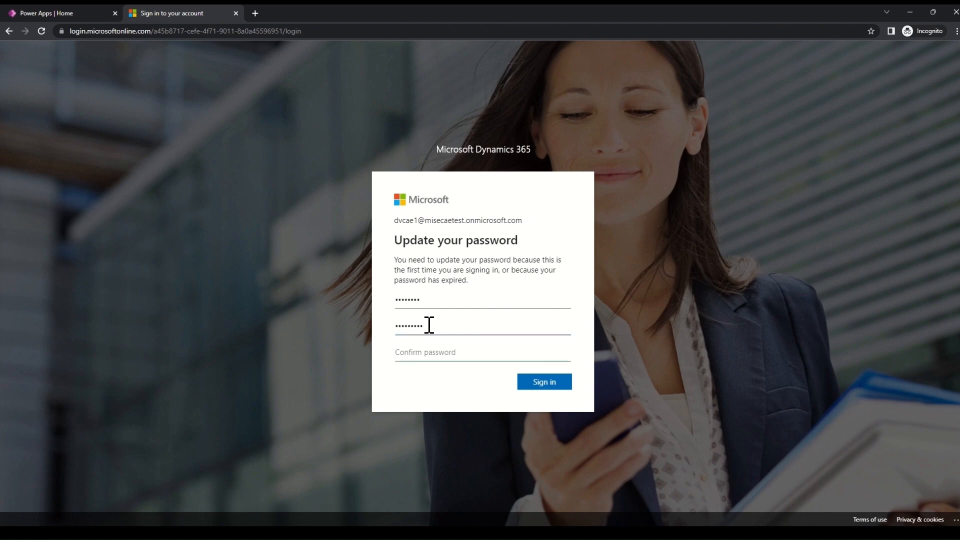
{"action": "type", "text": "•••••"}
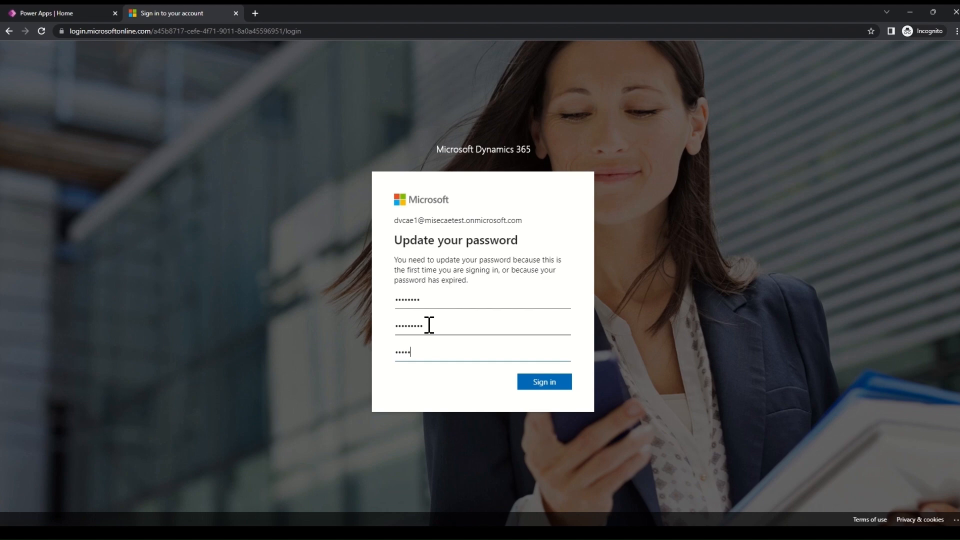
{"action": "type", "text": "••••"}
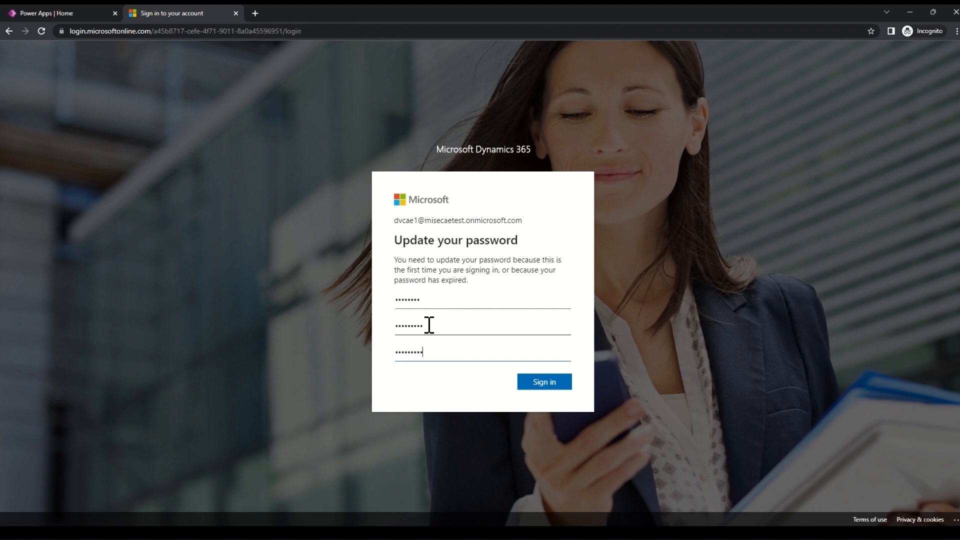
{"action": "left_click", "coordinate": [543, 381]}
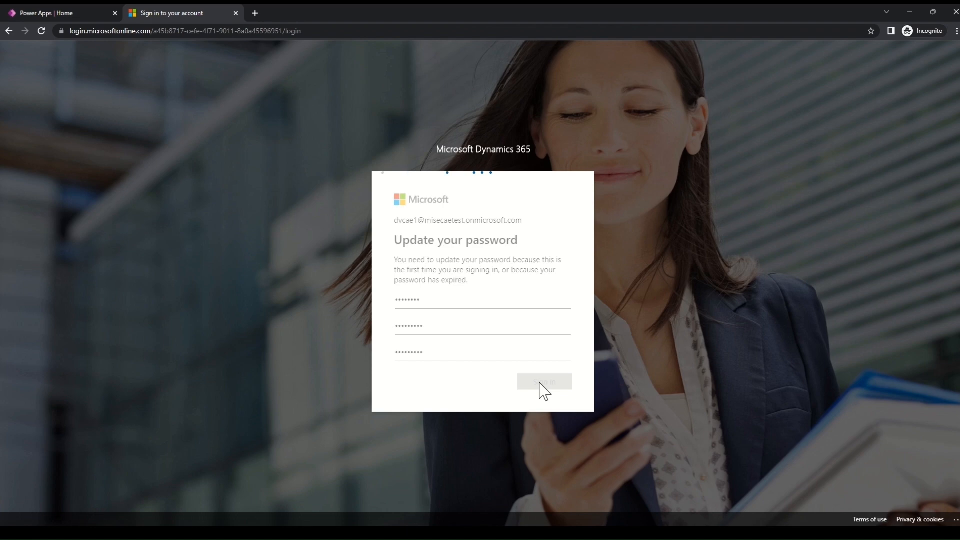
{"action": "left_click", "coordinate": [543, 381]}
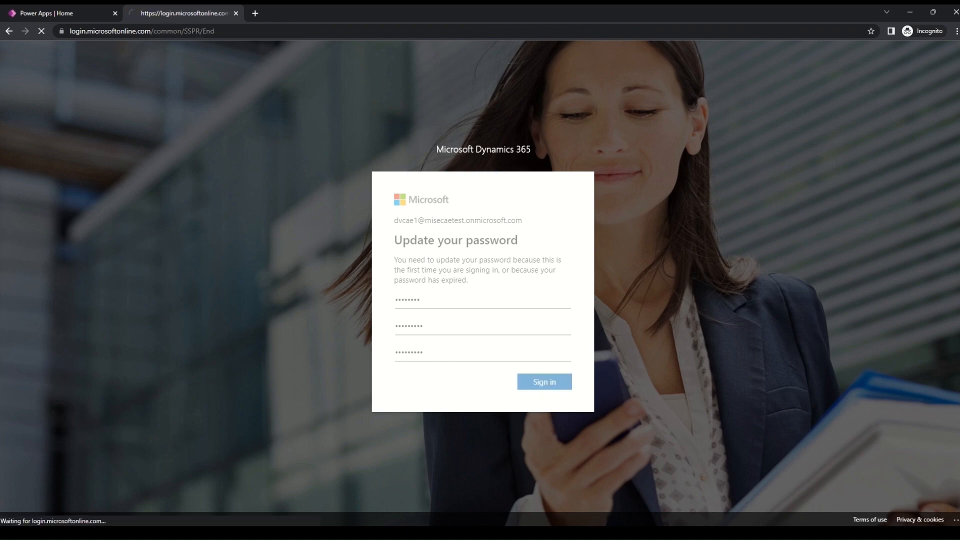